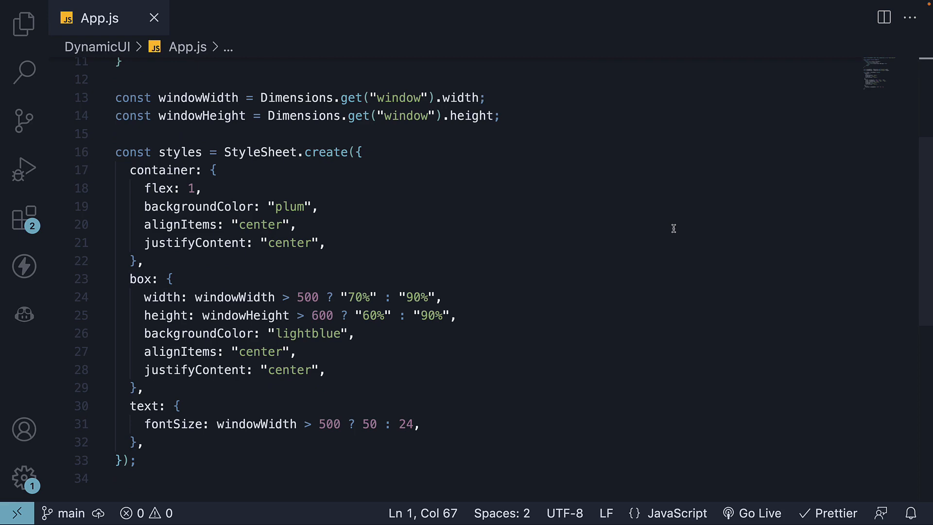
mouse_move(581, 265)
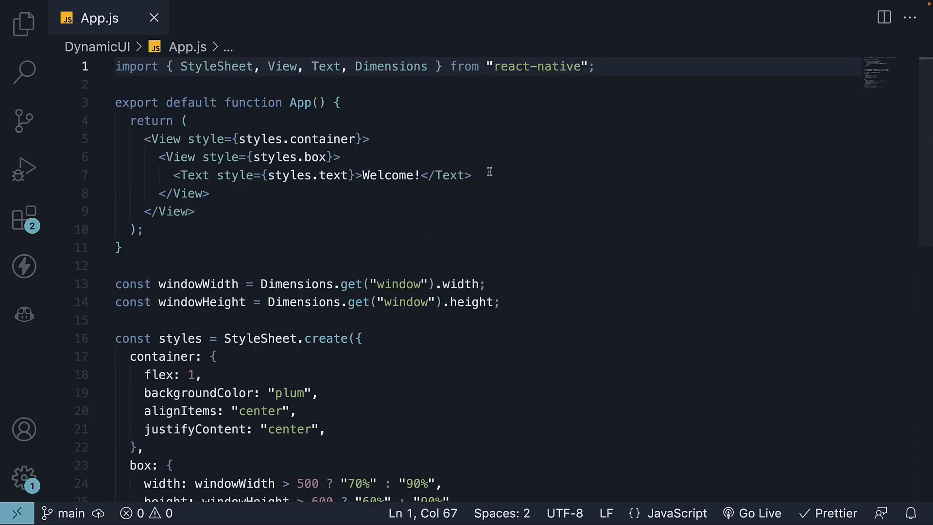
Step: Add console.log({ windowWidth, windowHeight }) on line 16, below the Dimensions constants
double_click(391, 66)
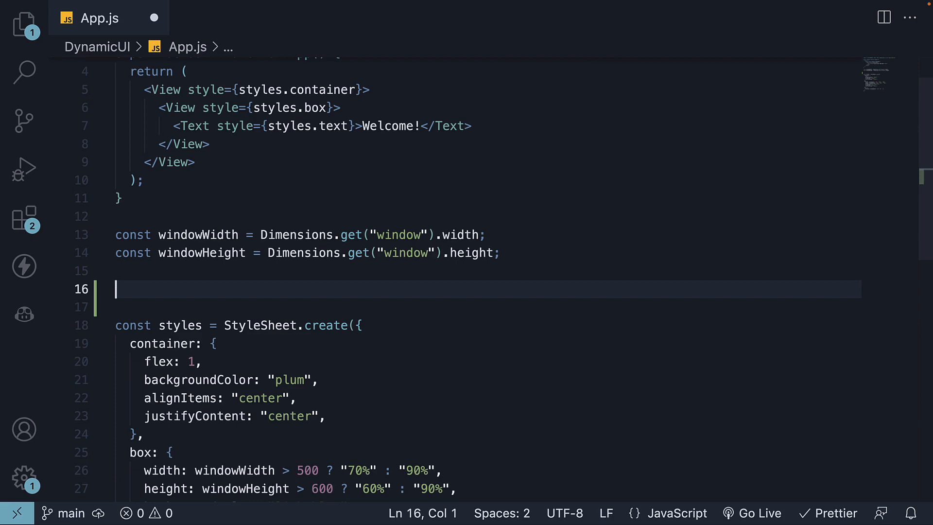
text(console.log(first)
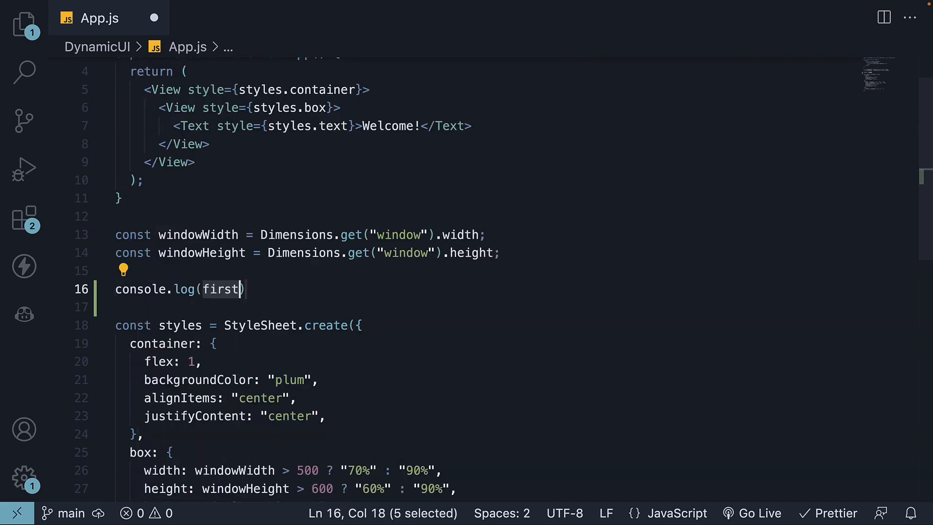
text({ windowWidth, windowHeight })
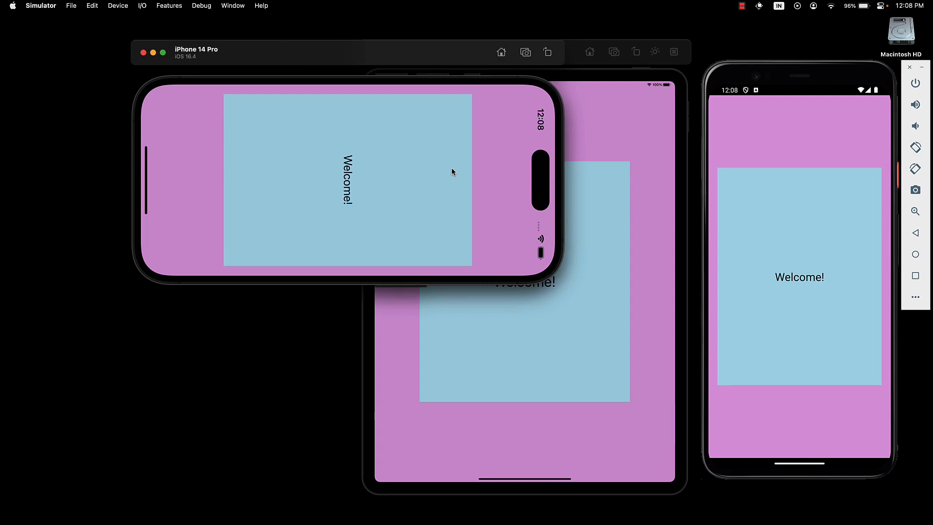
mouse_move(449, 194)
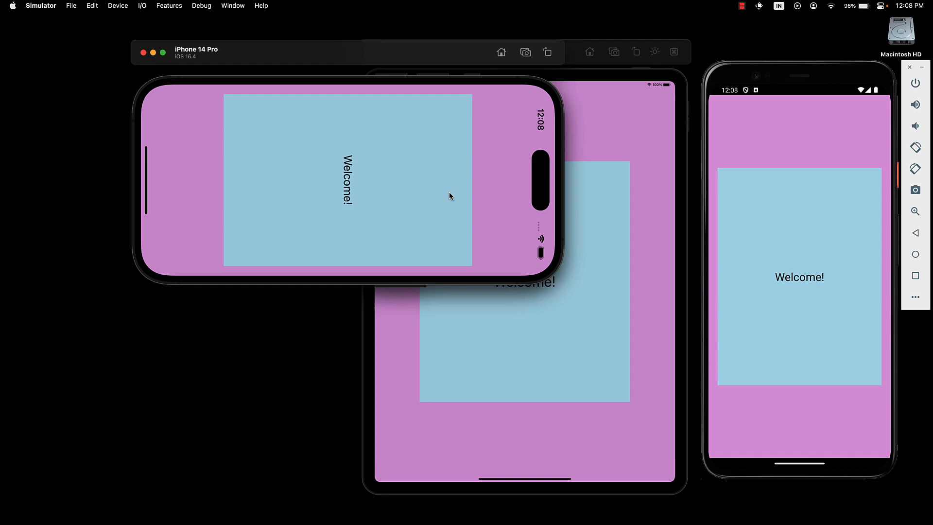
mouse_move(357, 172)
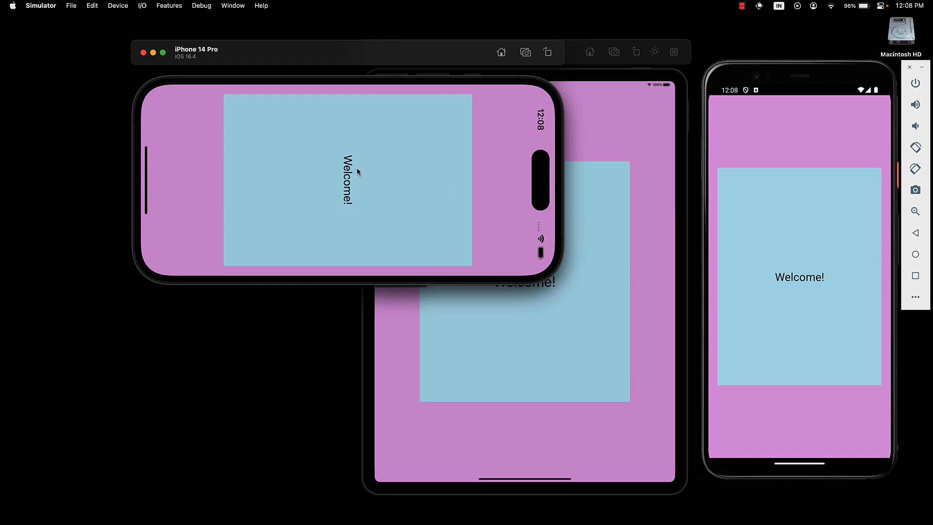
mouse_move(795, 288)
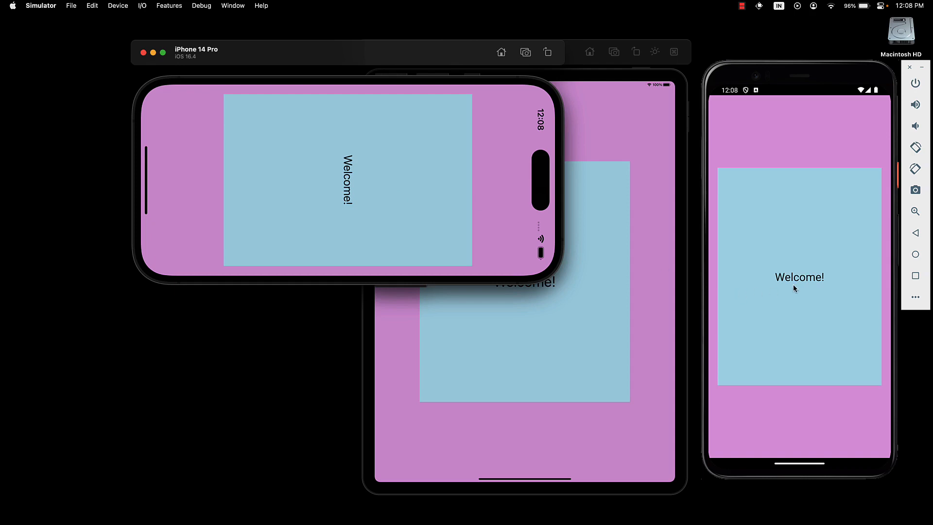
mouse_move(385, 206)
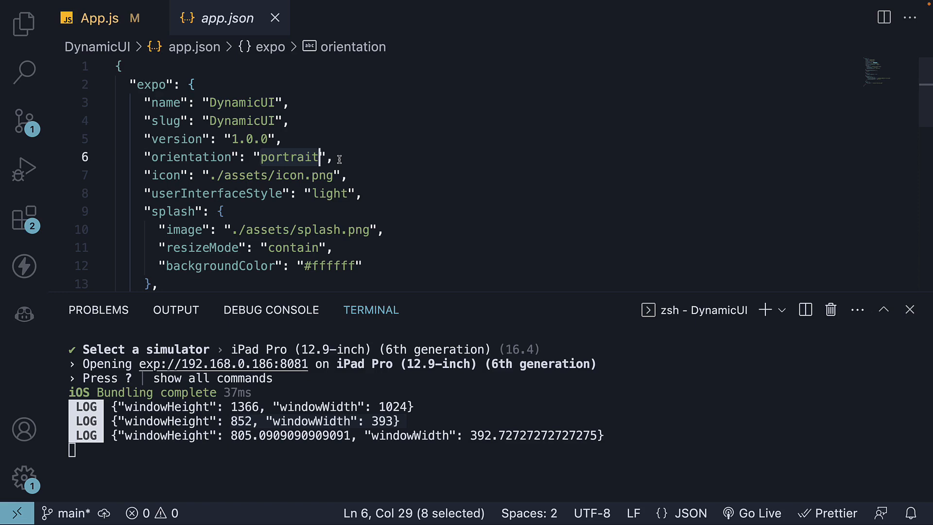
Step: Change the app.json orientation from "portrait" to "default" and save
text(default)
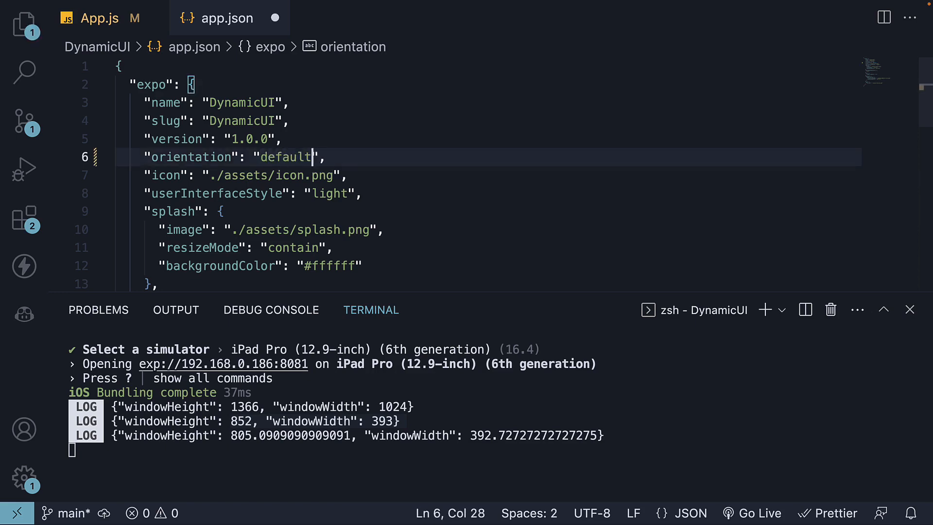
key(ctrl+s)
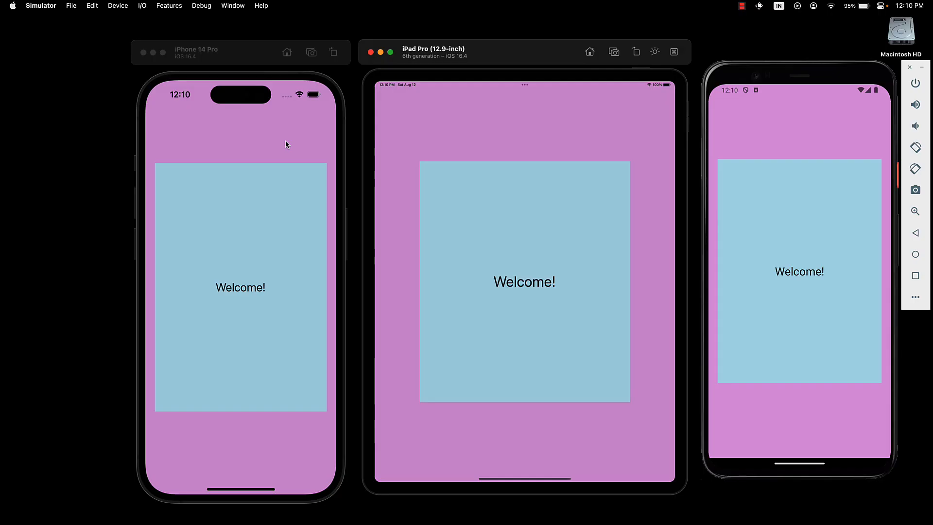
mouse_move(285, 166)
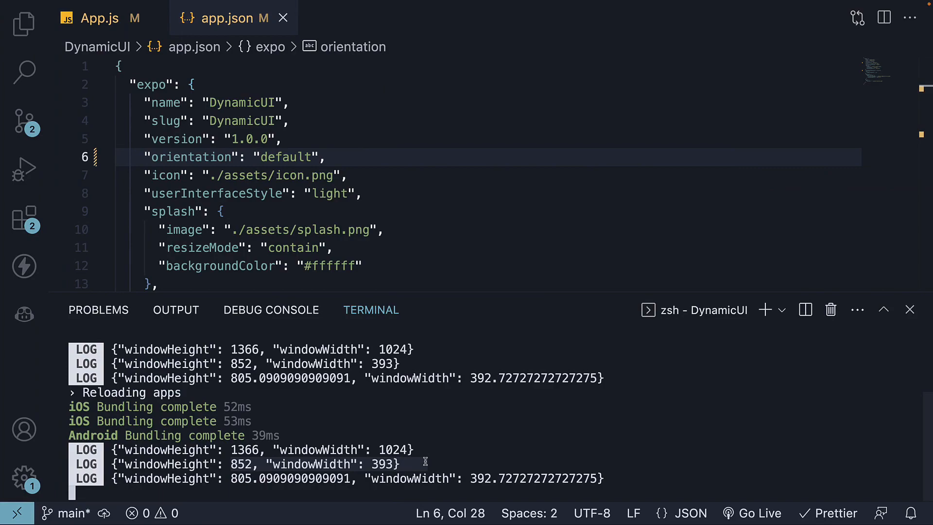
mouse_move(469, 448)
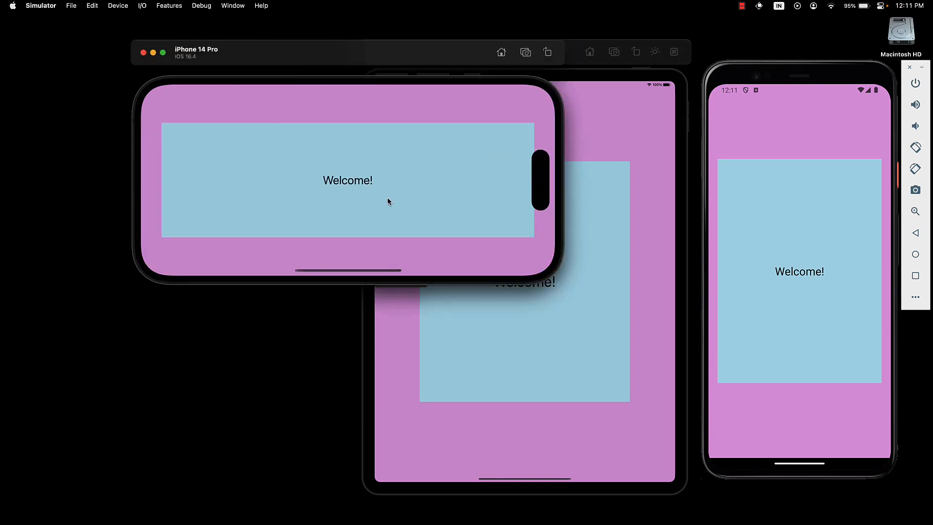
mouse_move(410, 200)
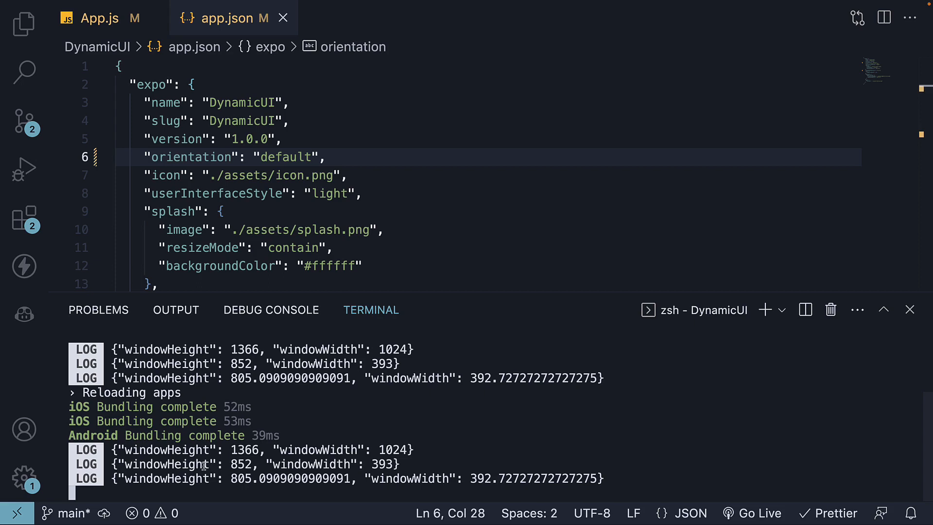
Step: Switch to App.js and scroll down to the console.log dimensions line
click(99, 18)
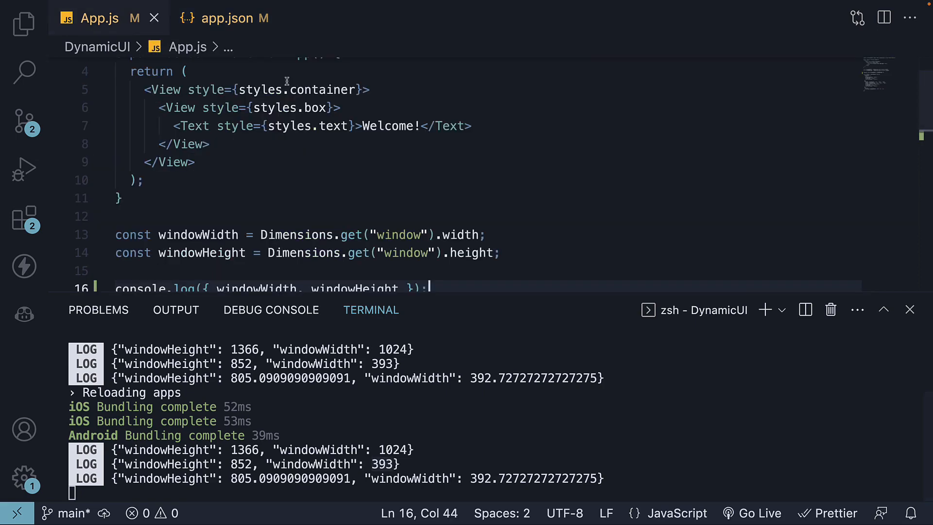
scroll(down, 3)
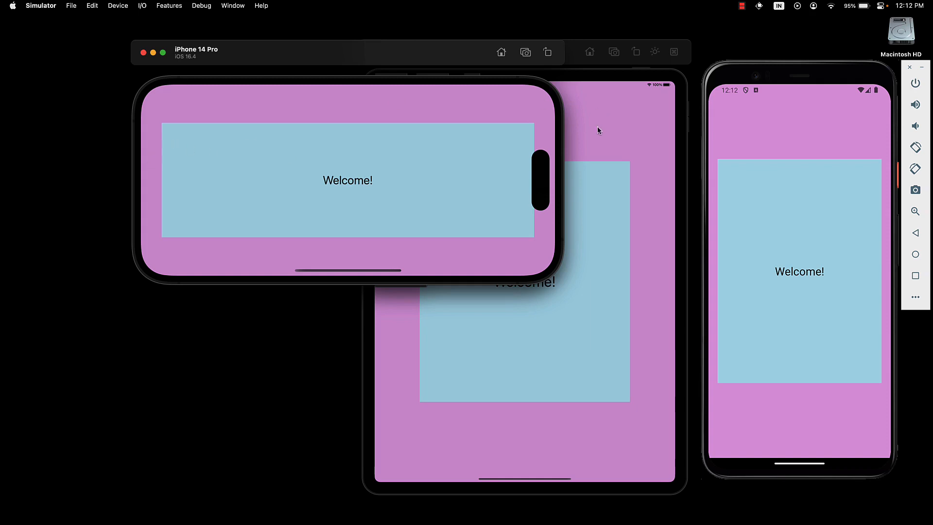
mouse_move(537, 145)
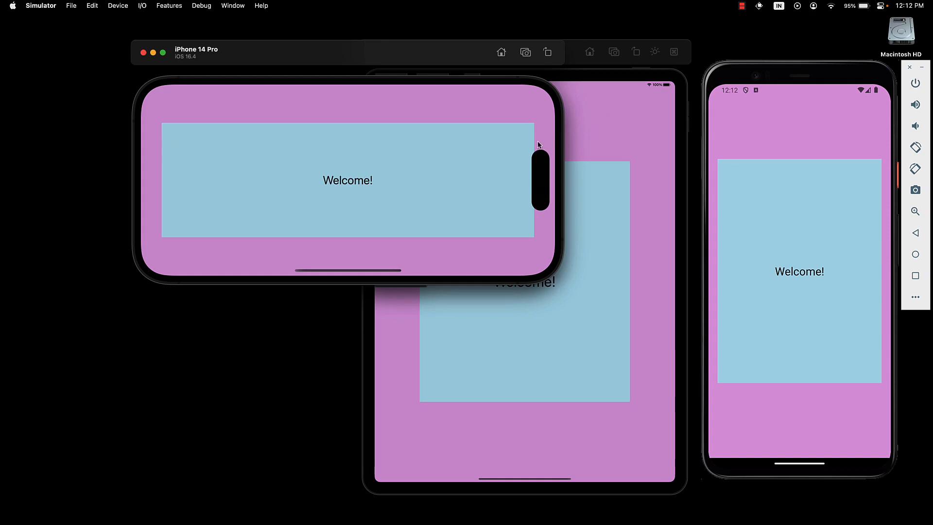
mouse_move(372, 201)
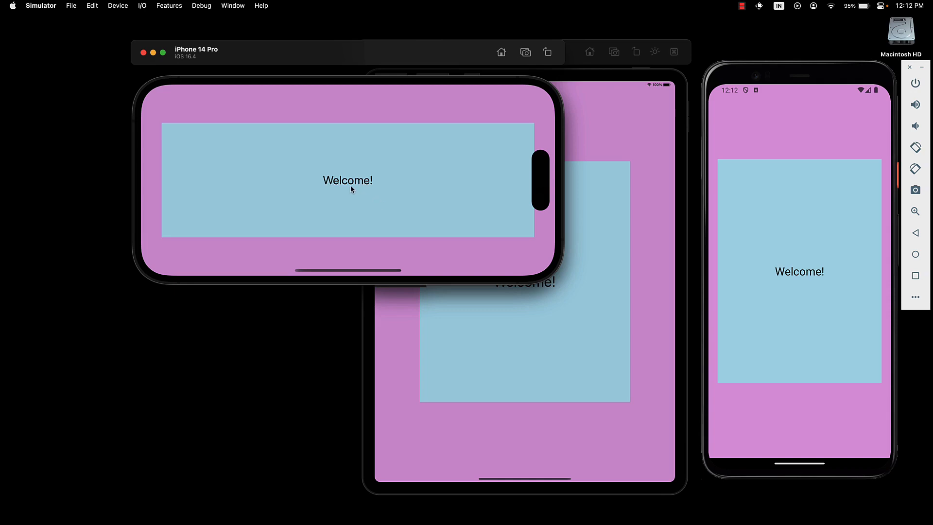
mouse_move(789, 272)
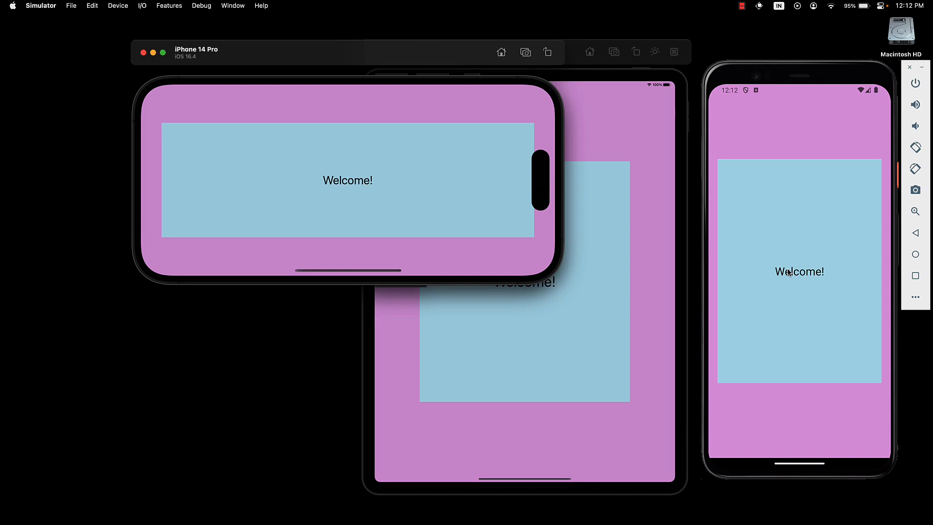
mouse_move(426, 188)
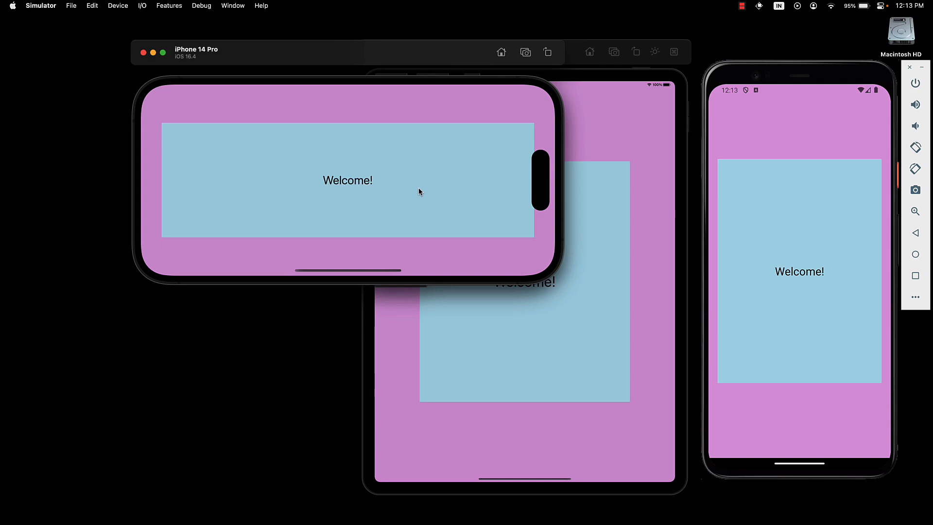
mouse_move(423, 192)
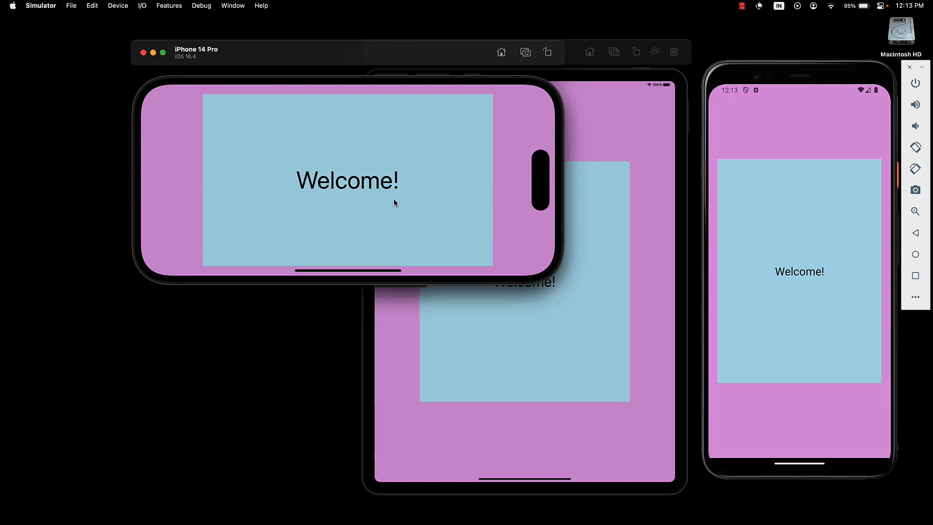
mouse_move(408, 202)
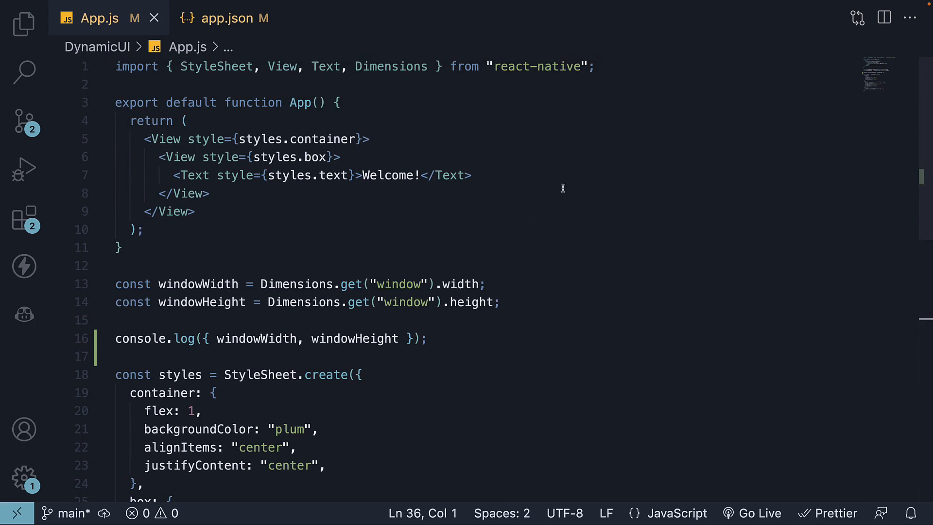
Step: Inside App, add const [dimensions, setDimensions] = useState({ window: Dimensions.get("window") })
click(594, 66)
text(import { useState, useEffect } from "react";)
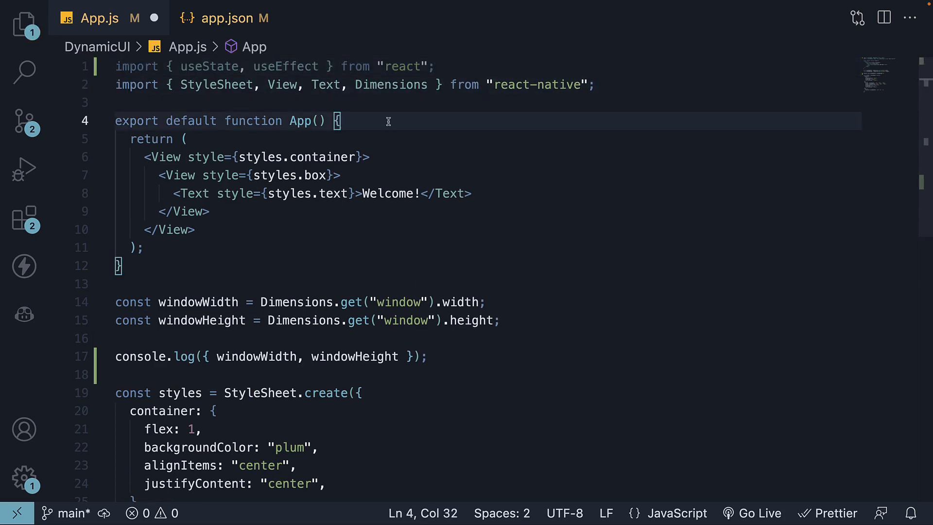
key(Enter)
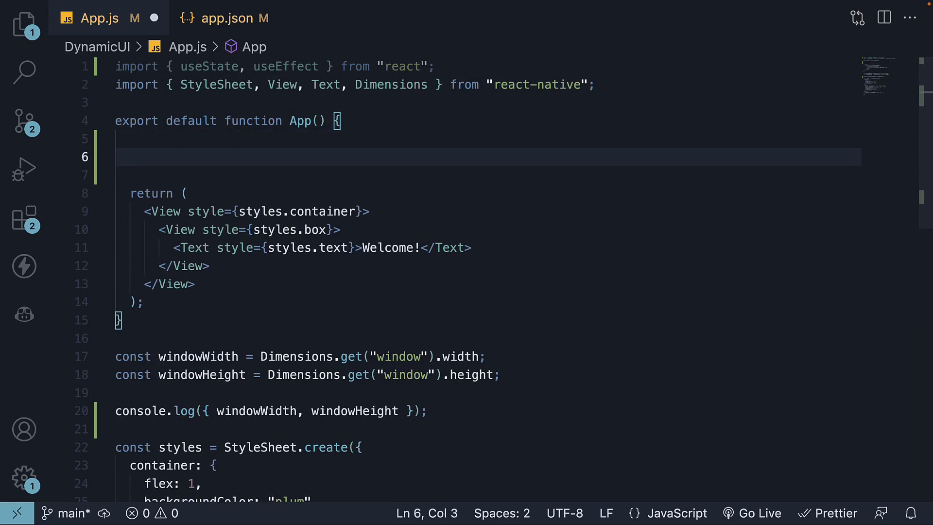
text(const [dimensions, setDimensions] = useState())
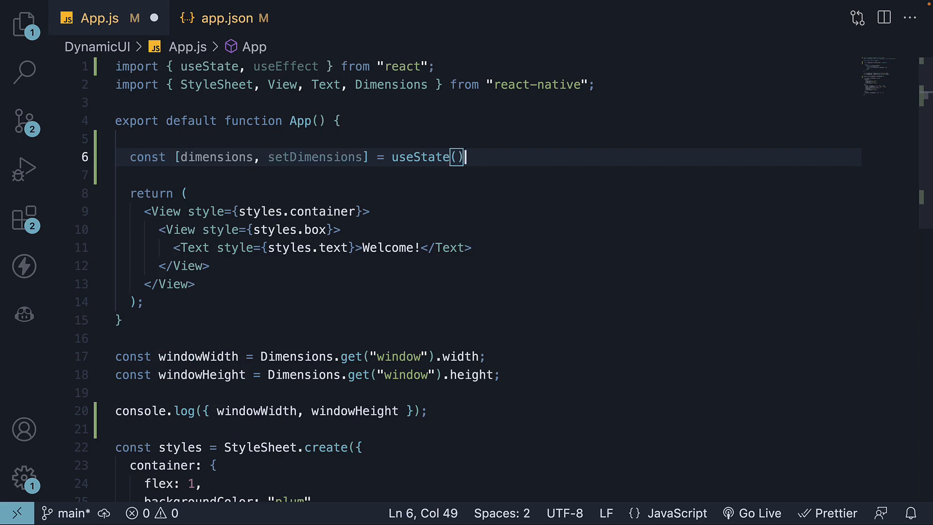
text({)
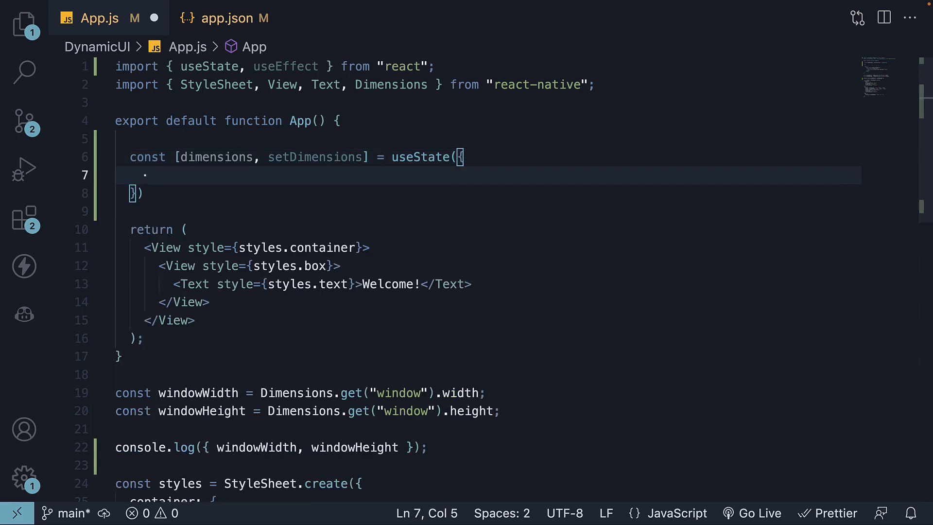
text(window)
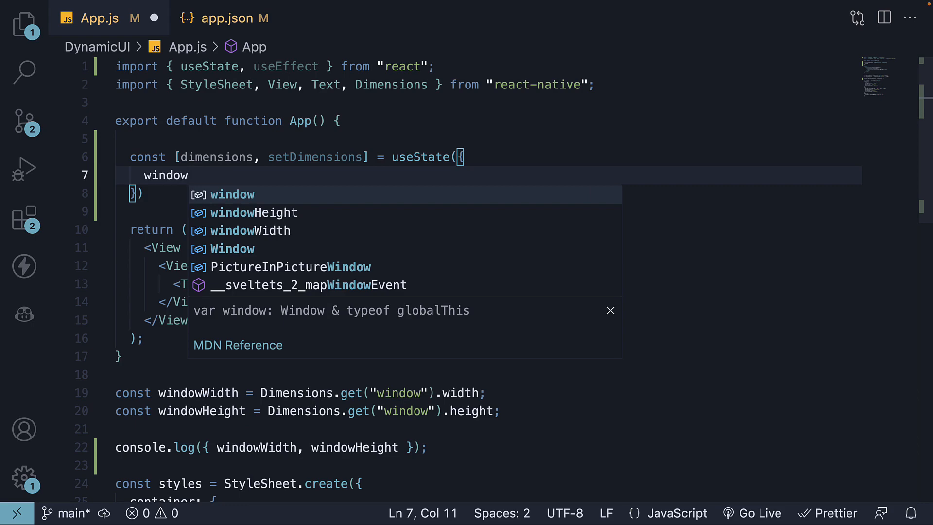
text(: Dimensions.get)
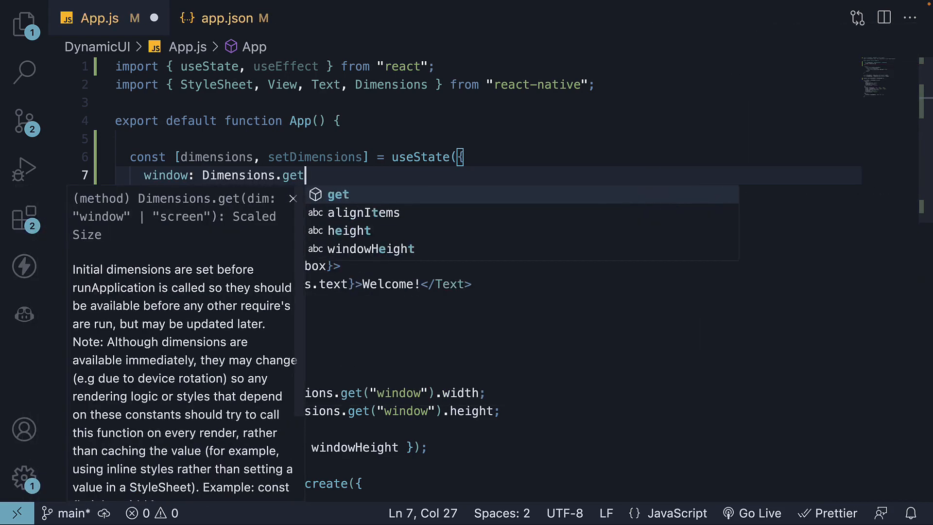
text(("window"))
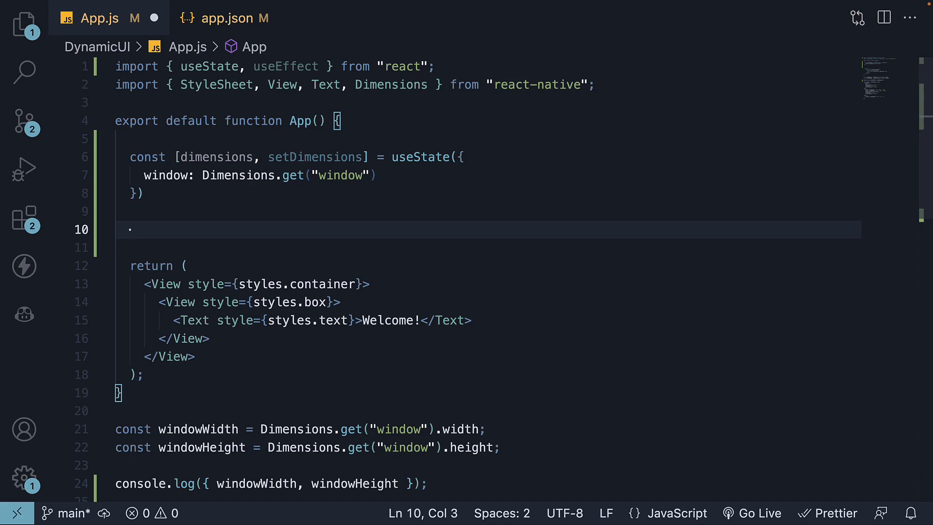
Step: Add a useEffect subscribing to Dimensions "change" events that calls setDimensions({ window })
text(useEffect(())
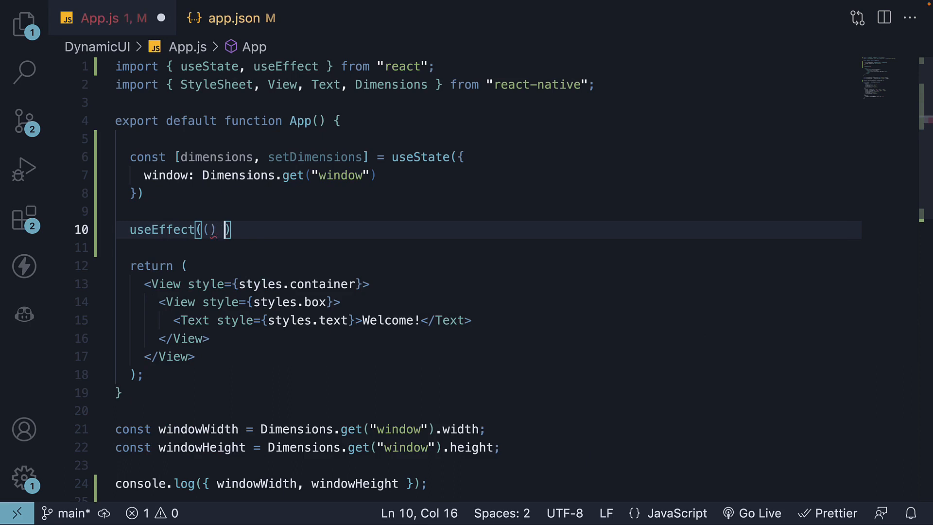
text(=> {)
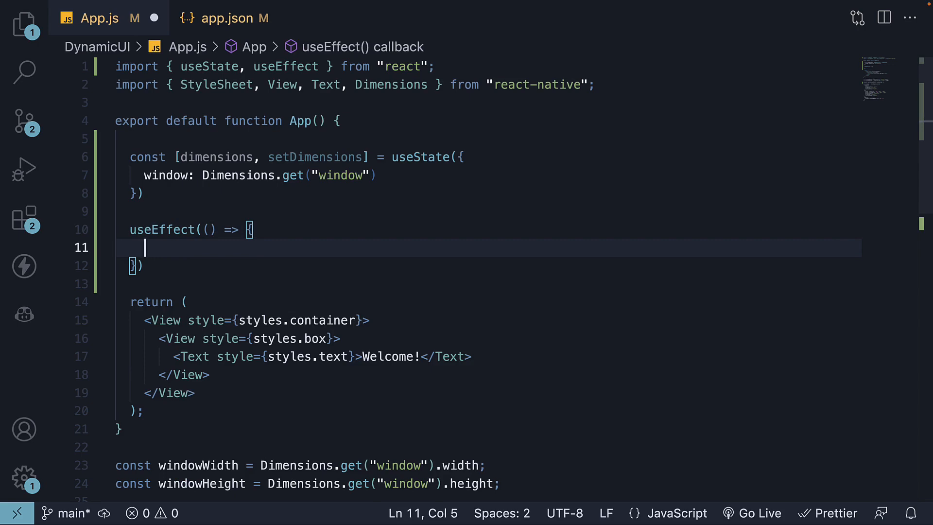
text(const subsc)
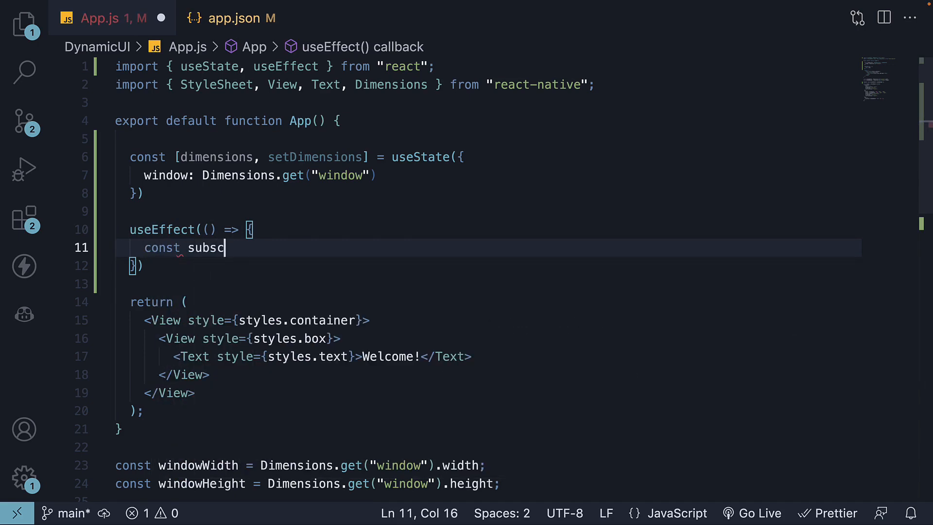
text(ription = Dimension)
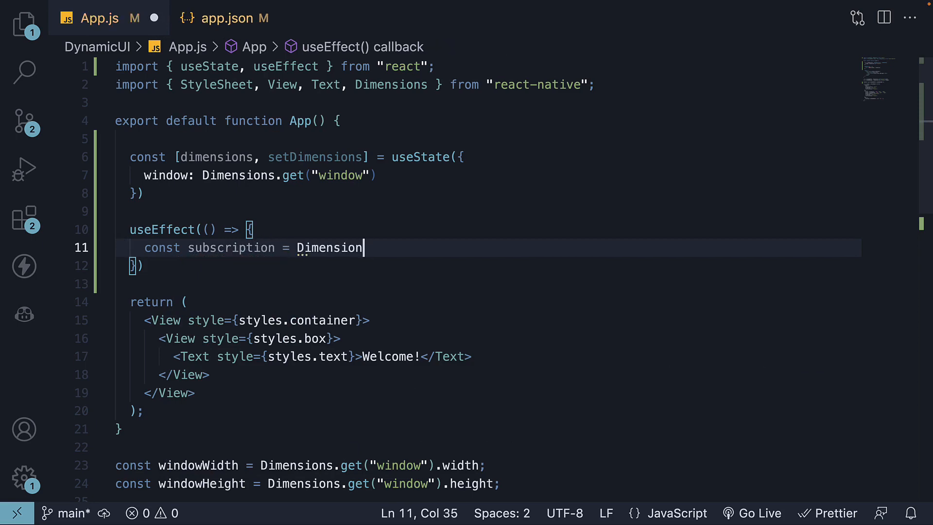
text(s.addEventListener)
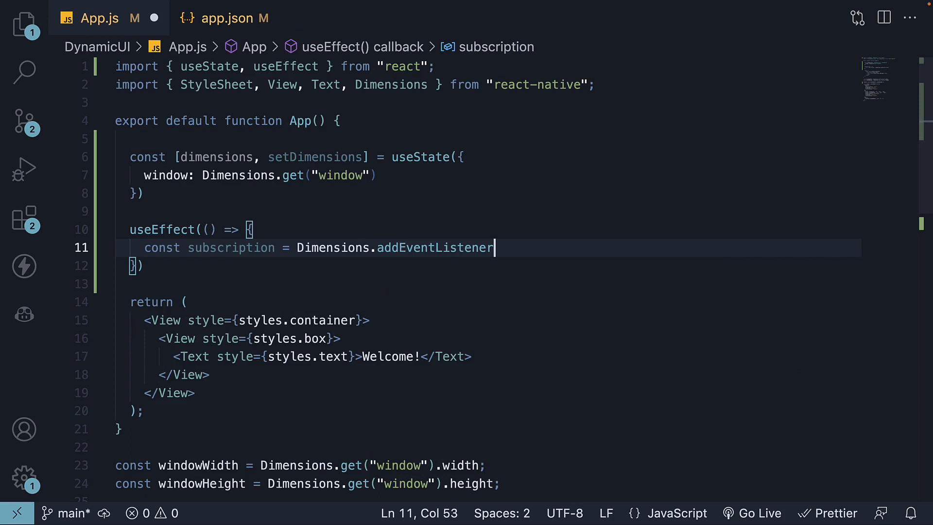
text(()
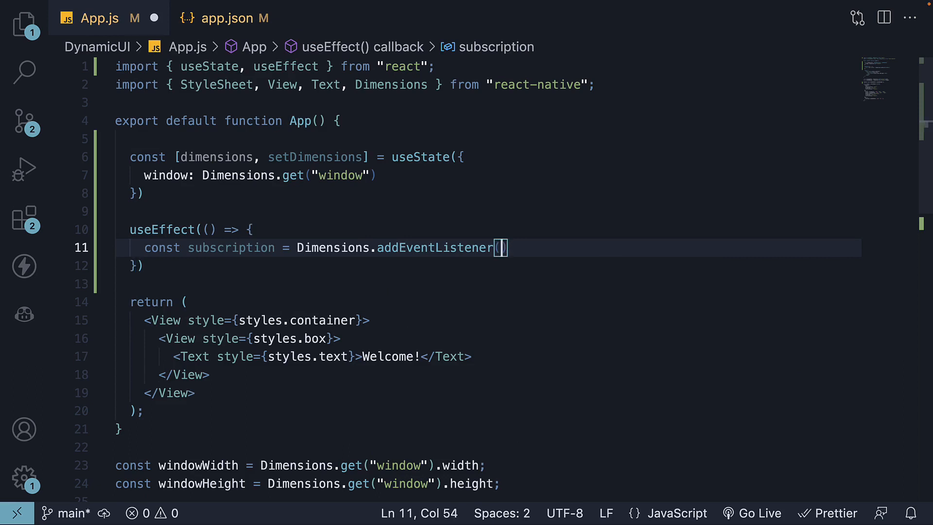
text("change")
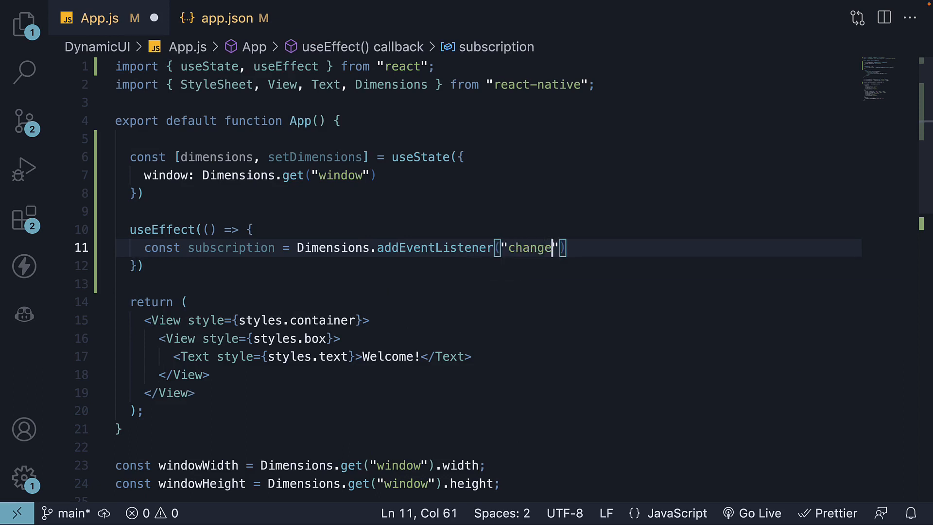
text(, ())
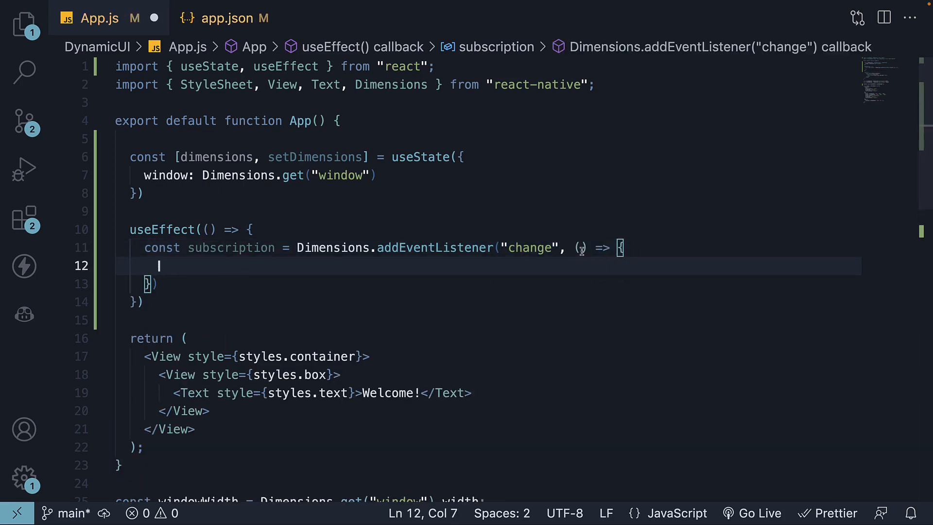
text(window)
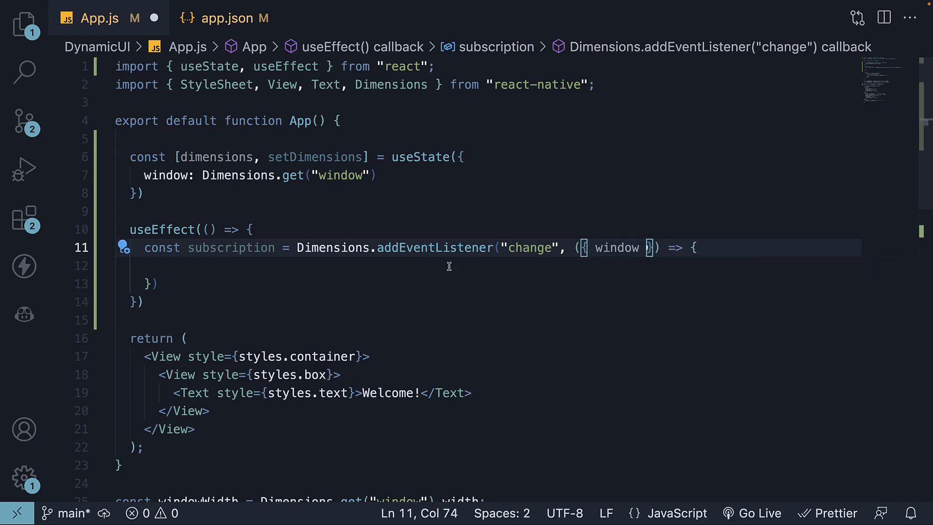
text(setDimensions)
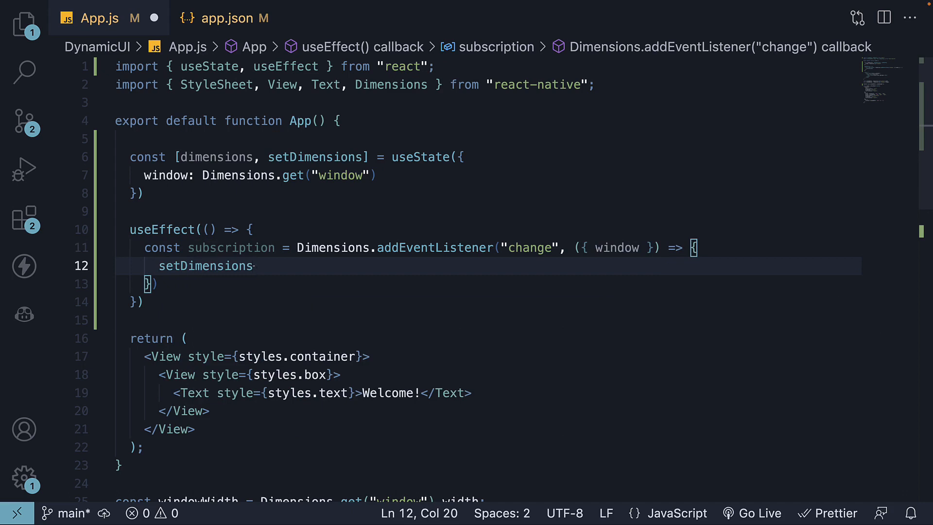
text(()
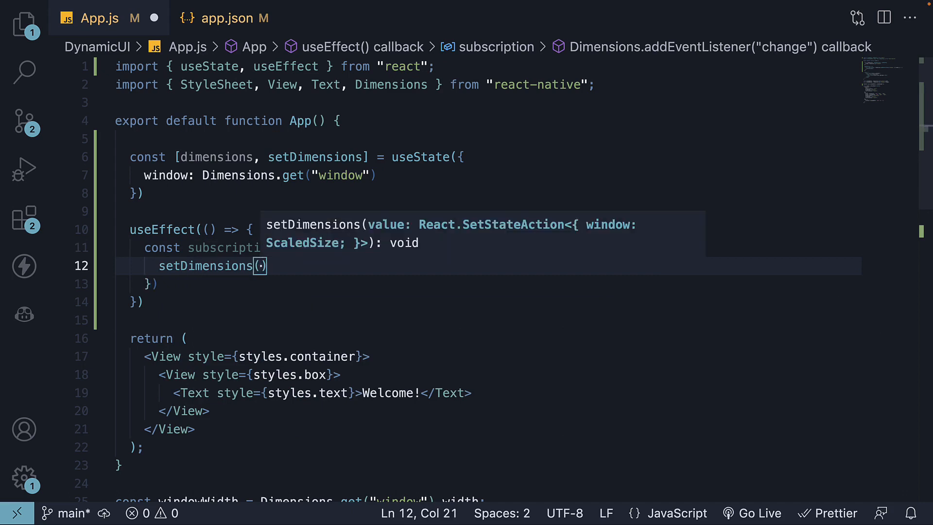
text({ window)
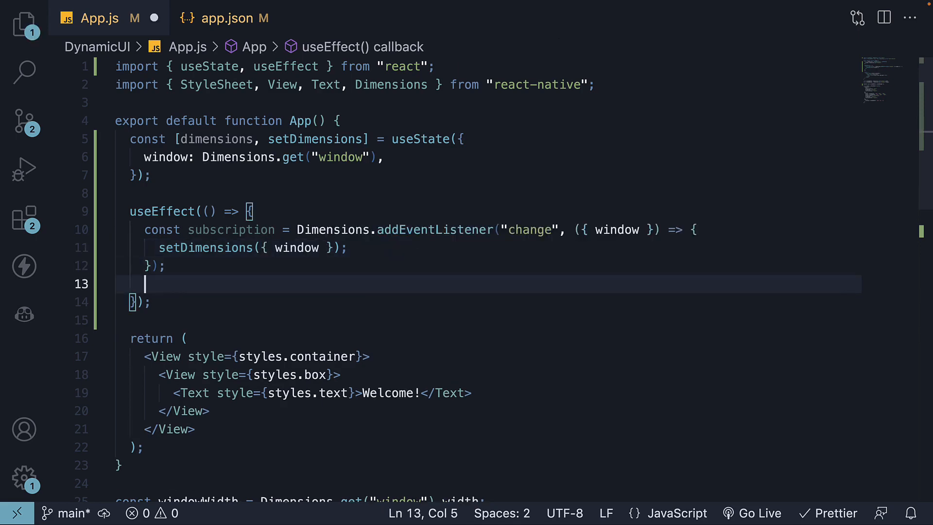
Step: Return () => subscription?.remove() from the useEffect to clean up the listener
text(return)
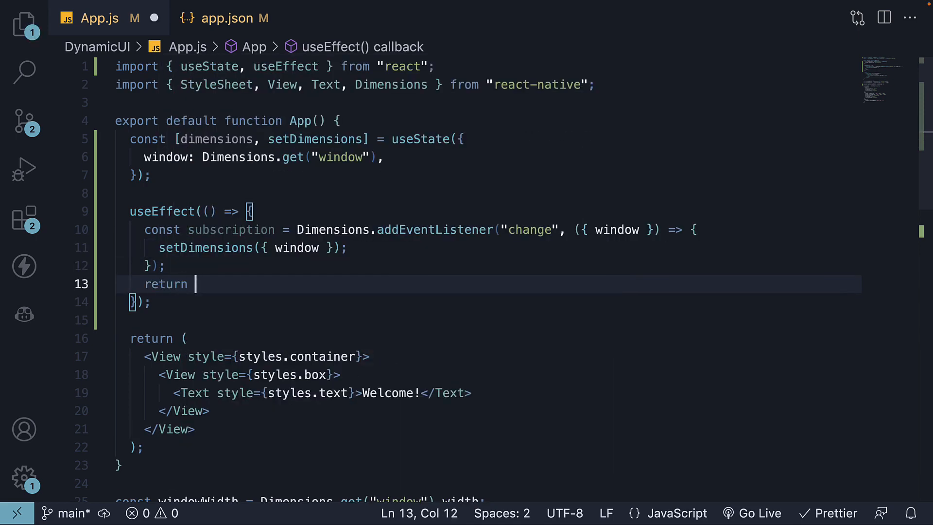
text(())
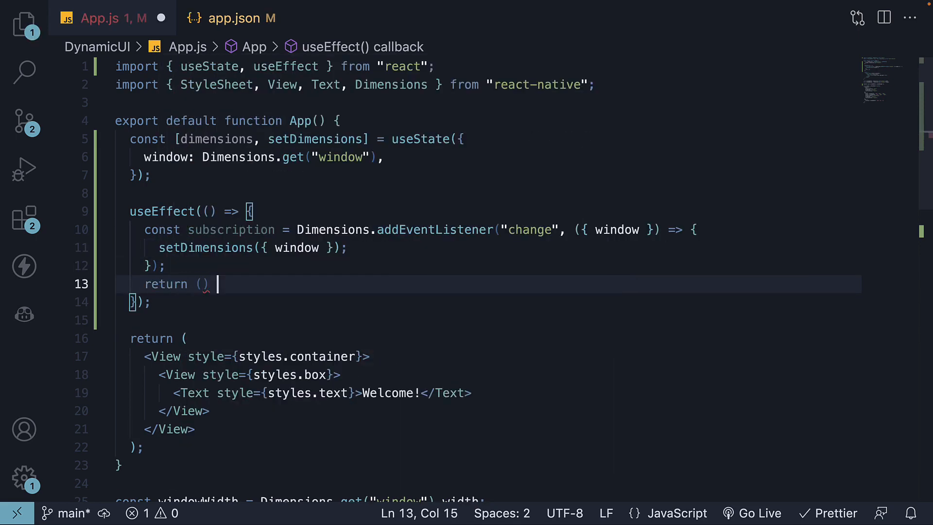
text(=> subscription?.remove();)
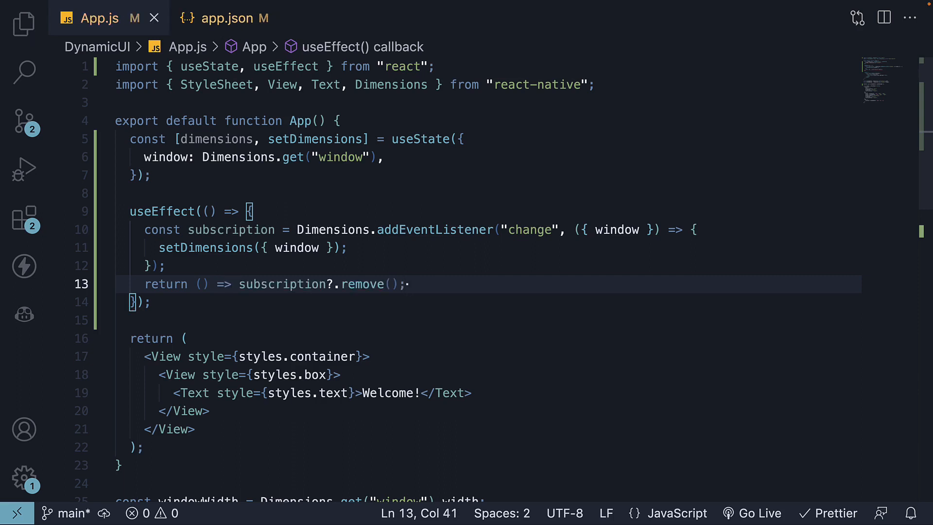
mouse_move(362, 284)
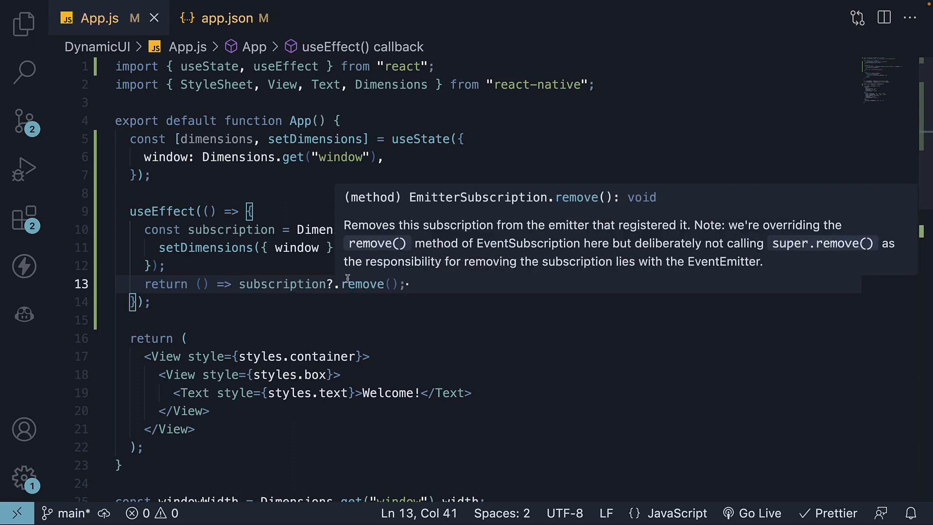
double_click(216, 139)
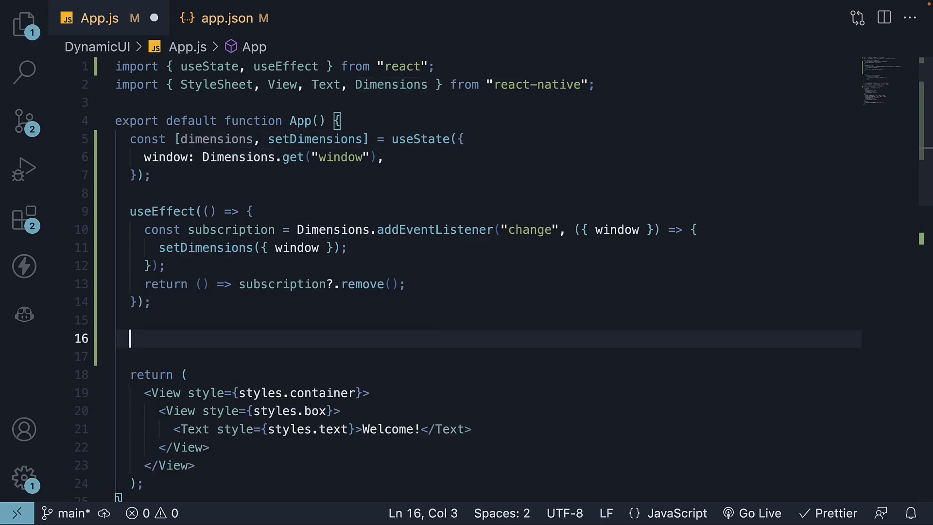
Step: Destructure window from dimensions and add const windowHeight = window.height inside App
text(const { window } = dimensions)
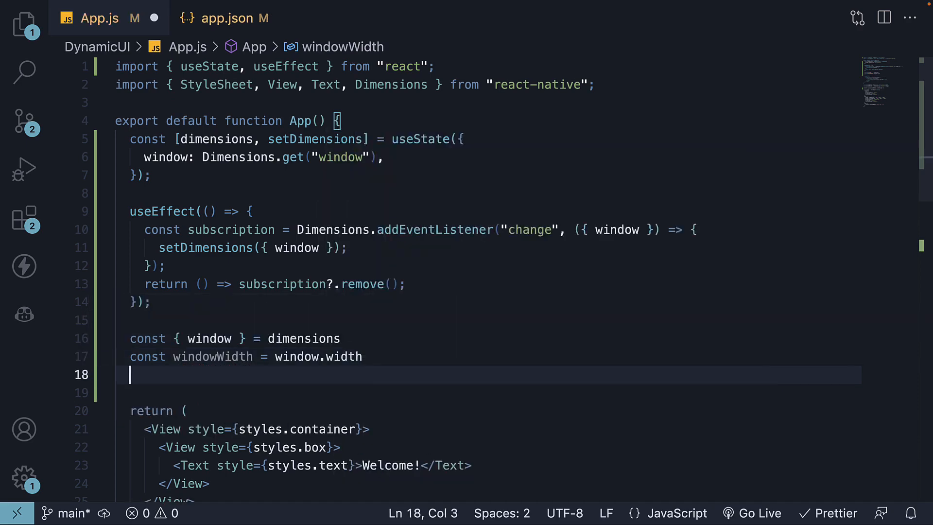
text(const wind)
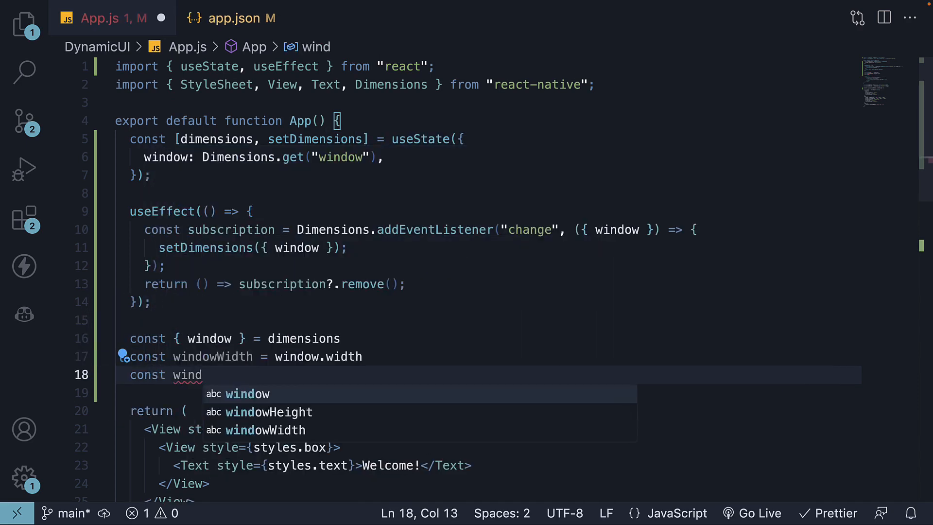
text(owHeight = window.height;)
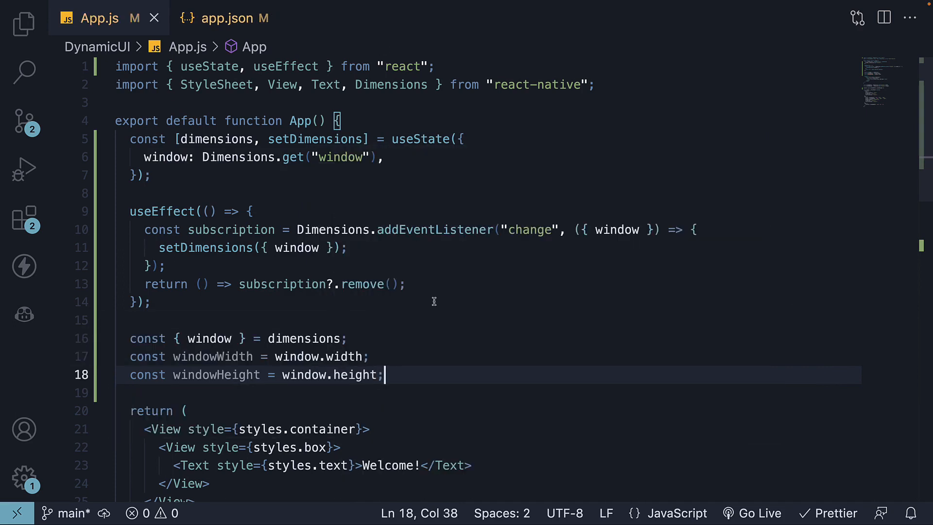
scroll(down, 3)
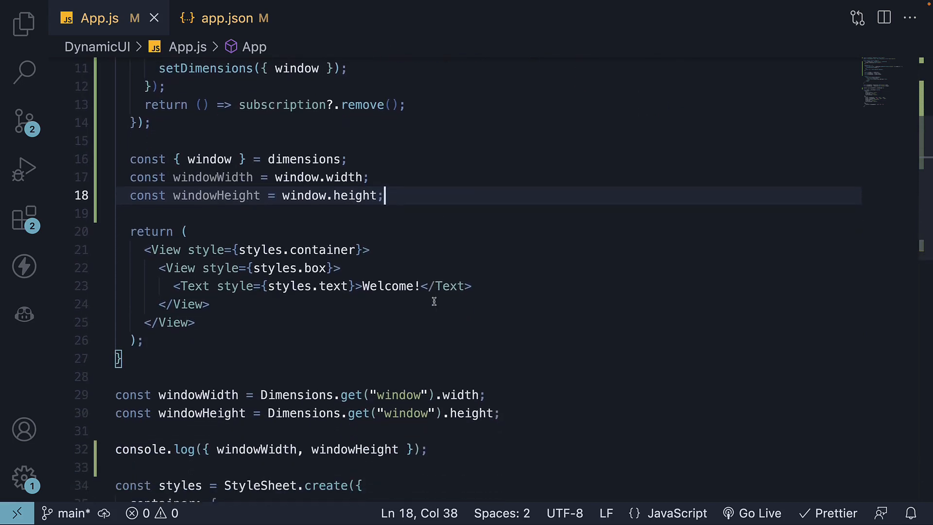
Step: Comment out the box width/height rules and the module-level windowWidth/windowHeight constants
scroll(down, 3)
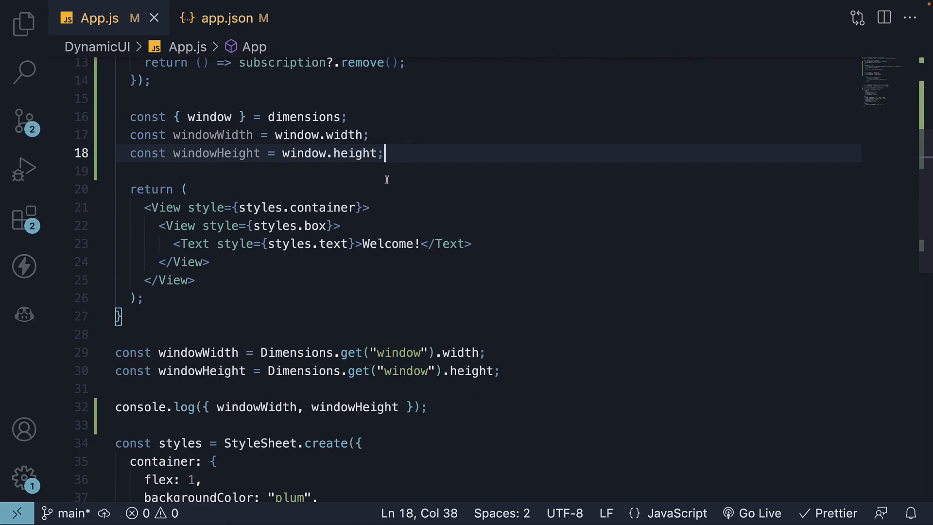
scroll(down, 3)
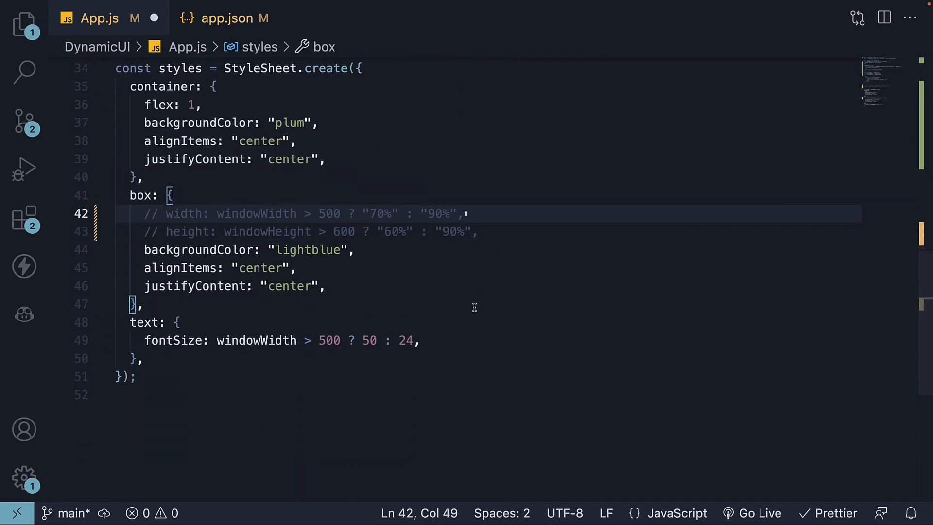
click(129, 322)
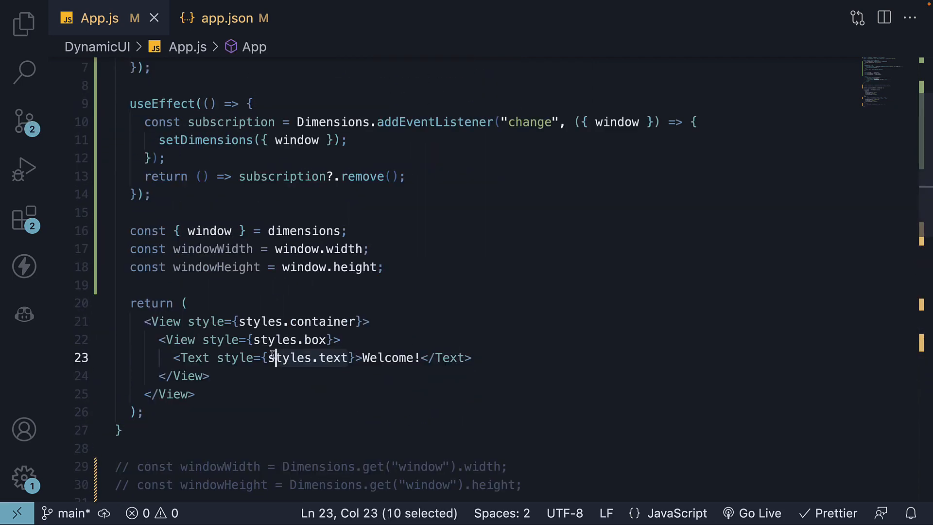
Step: Replace styles.text on the Welcome Text with inline fontSize: windowWidth > 500 ? 50 : 24
key(Delete)
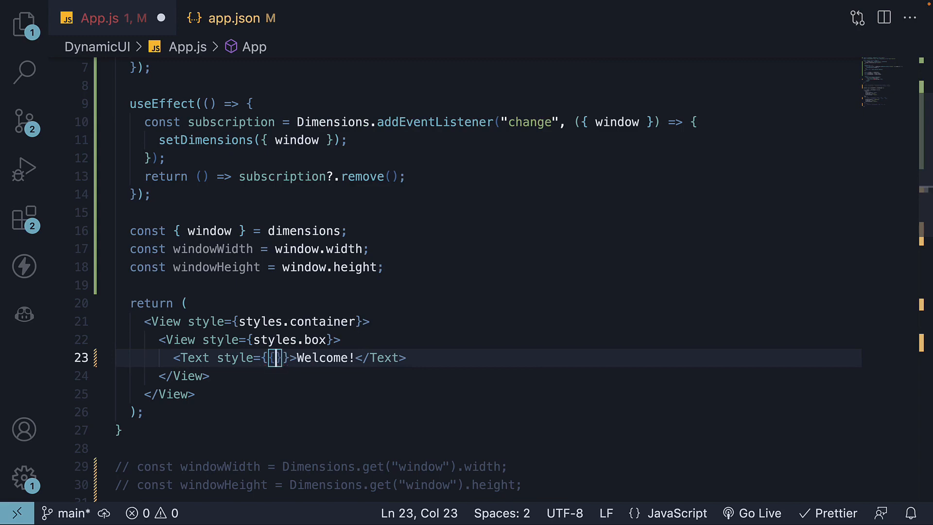
text(fontSize: windowWidth)
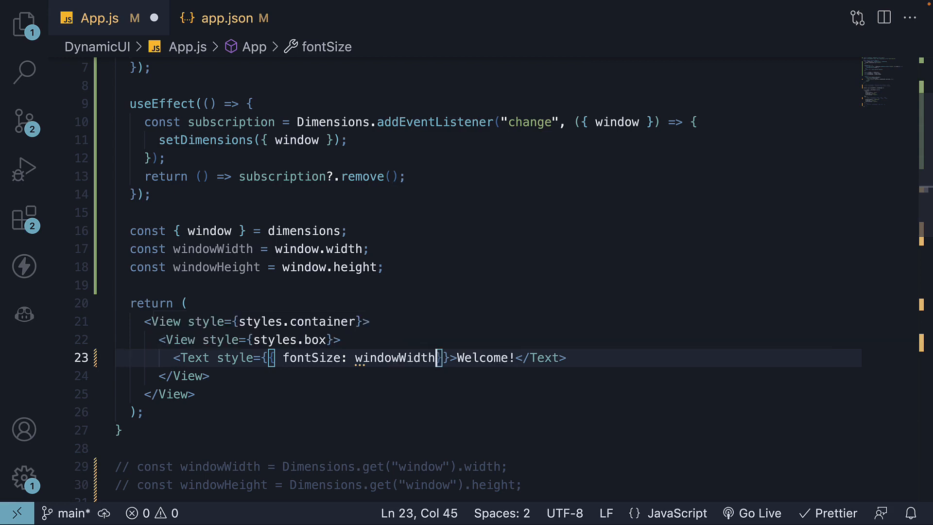
text(> 500)
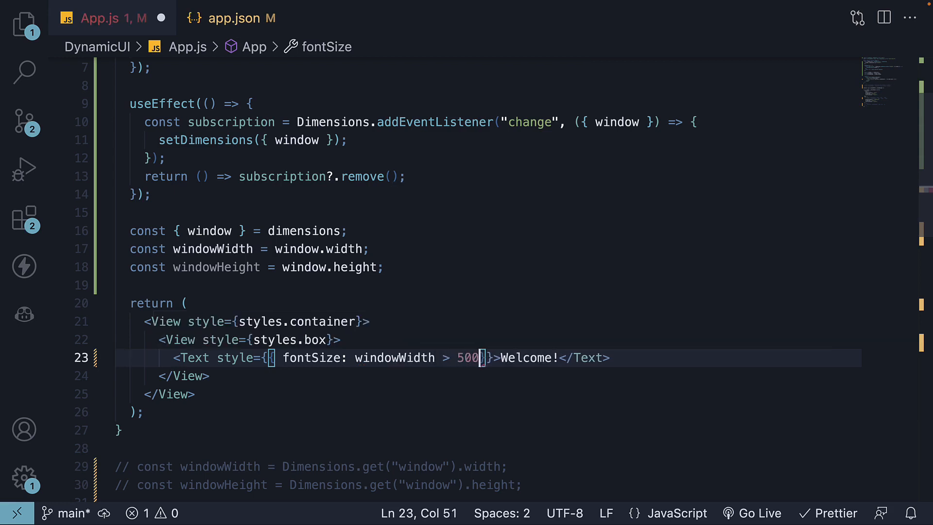
text(? 50 :)
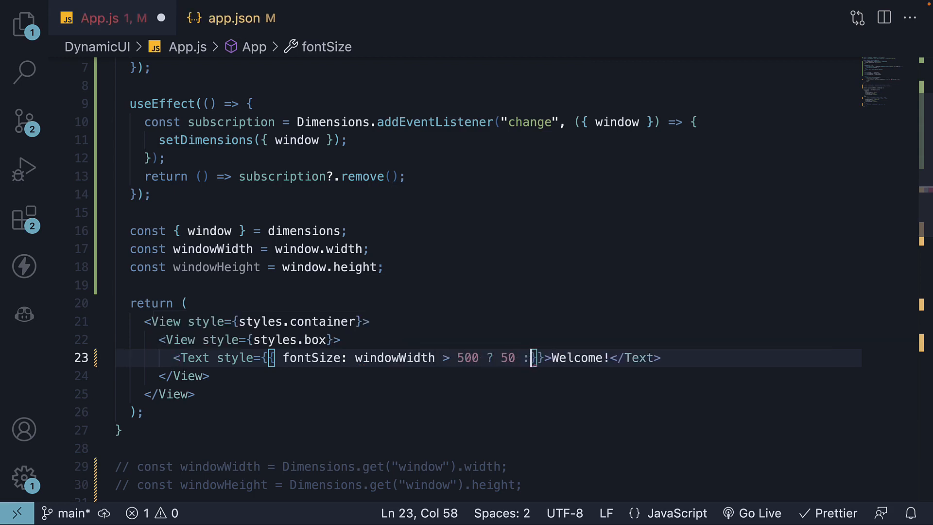
text(24)
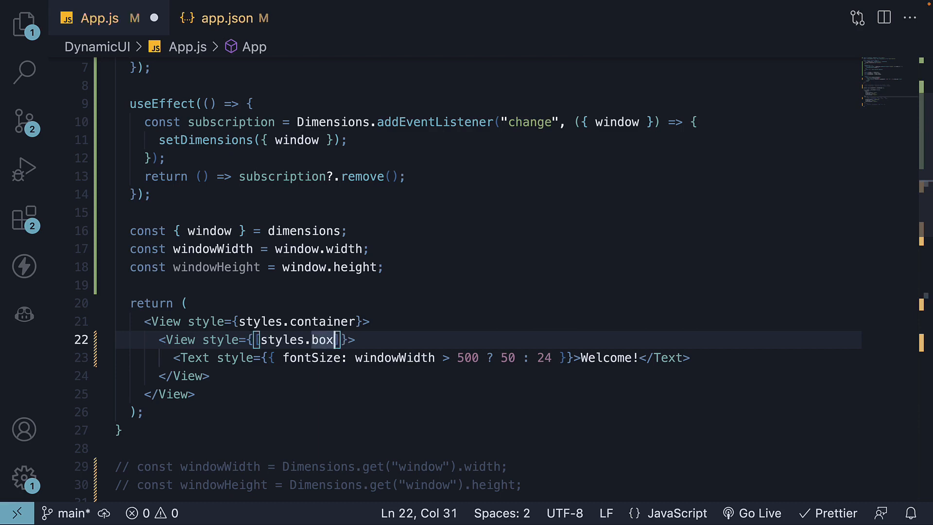
Step: Make the box style [styles.box, { ... }] and comment out the console.log line
text(,)
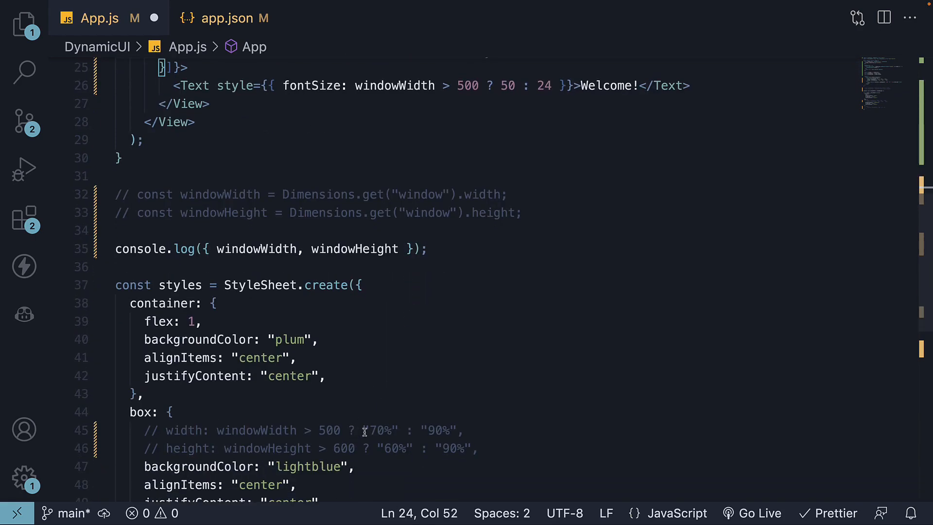
scroll(up, 3)
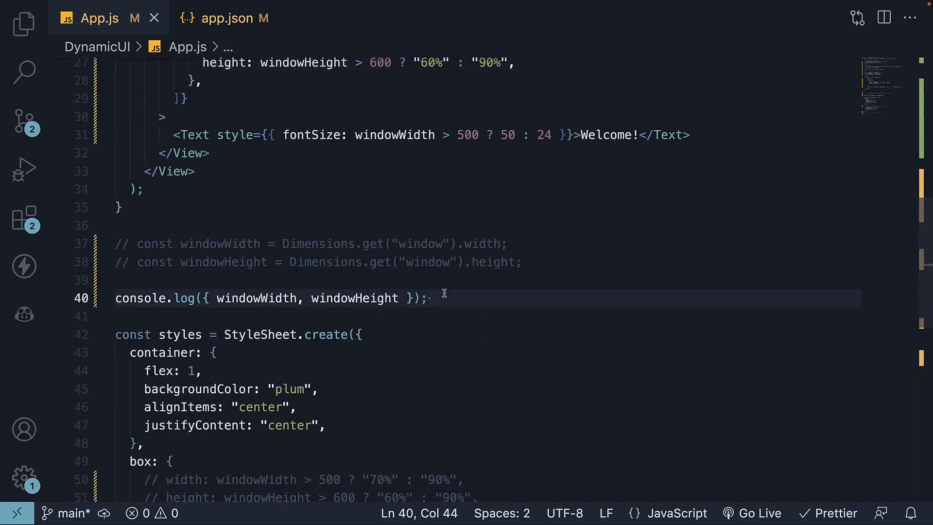
key(Ctrl+/)
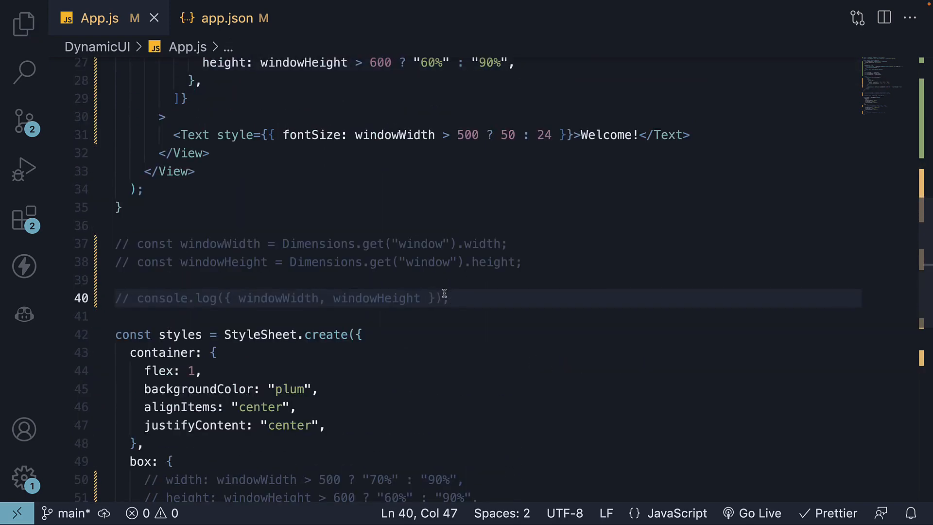
scroll(down, 3)
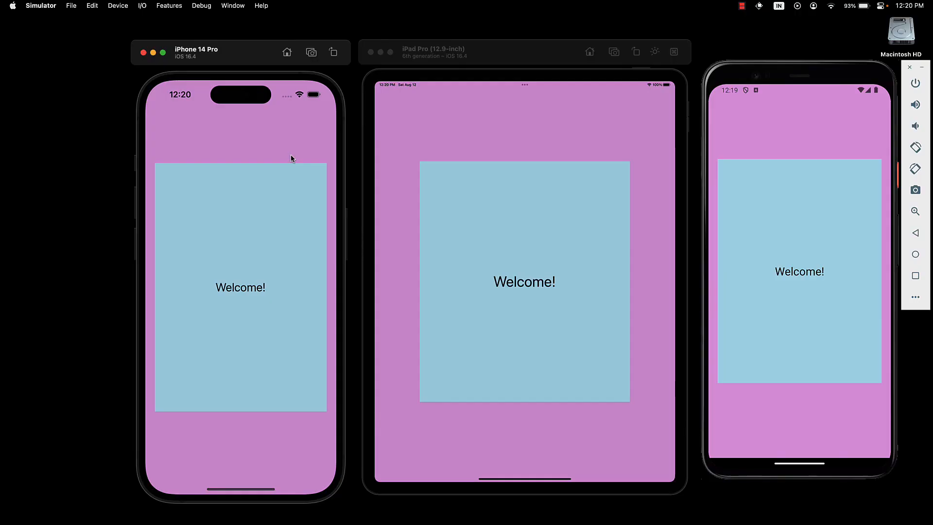
mouse_move(297, 160)
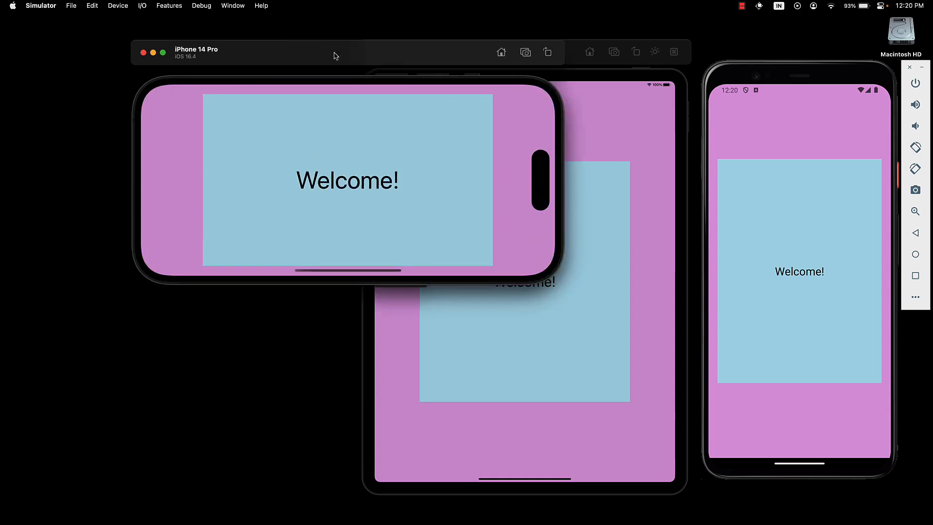
mouse_move(438, 162)
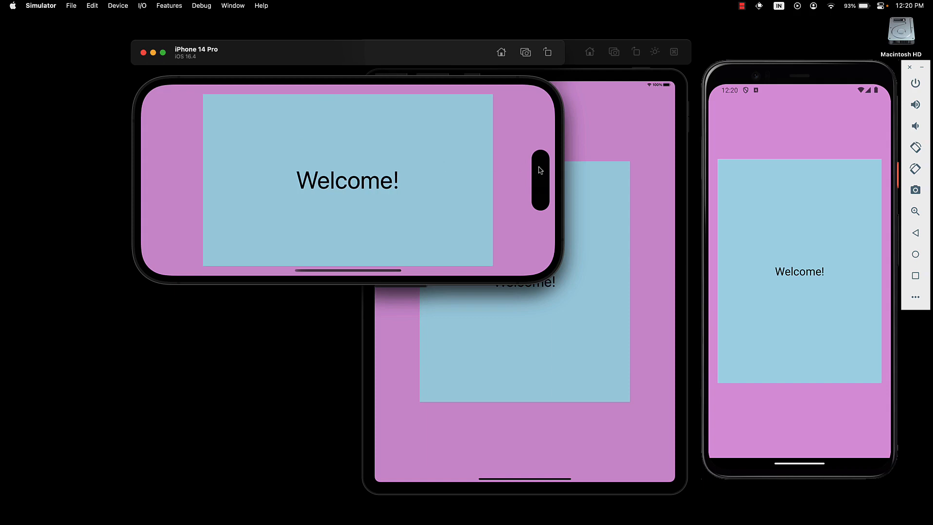
mouse_move(367, 201)
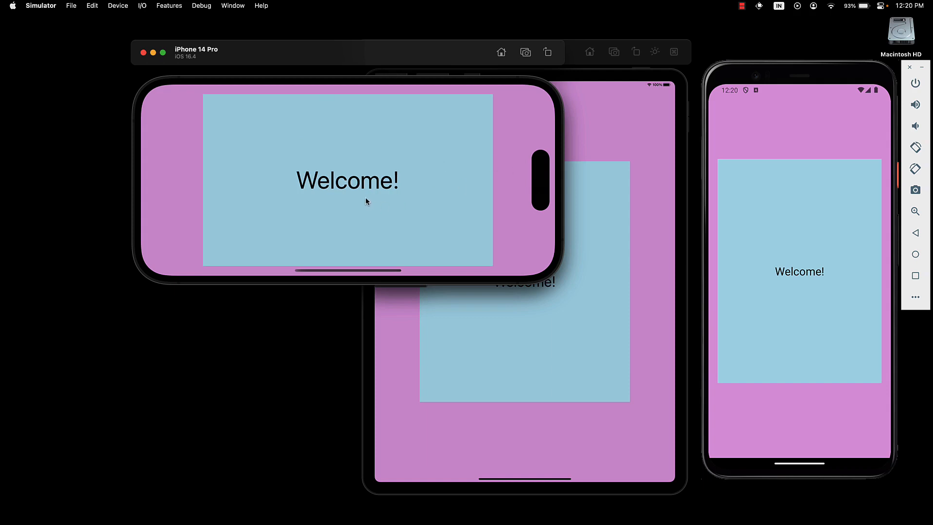
mouse_move(461, 205)
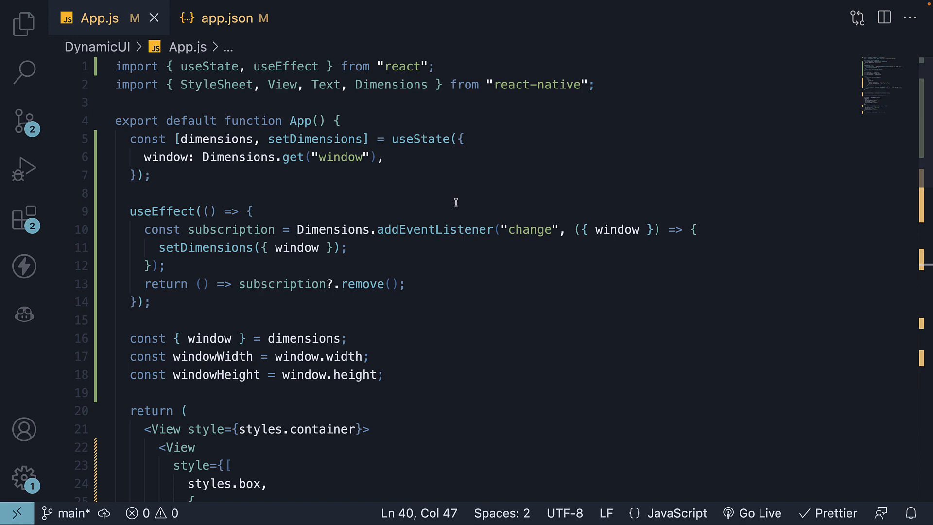
Step: Scroll through App.js to review the dimensions state and change listener
scroll(down, 3)
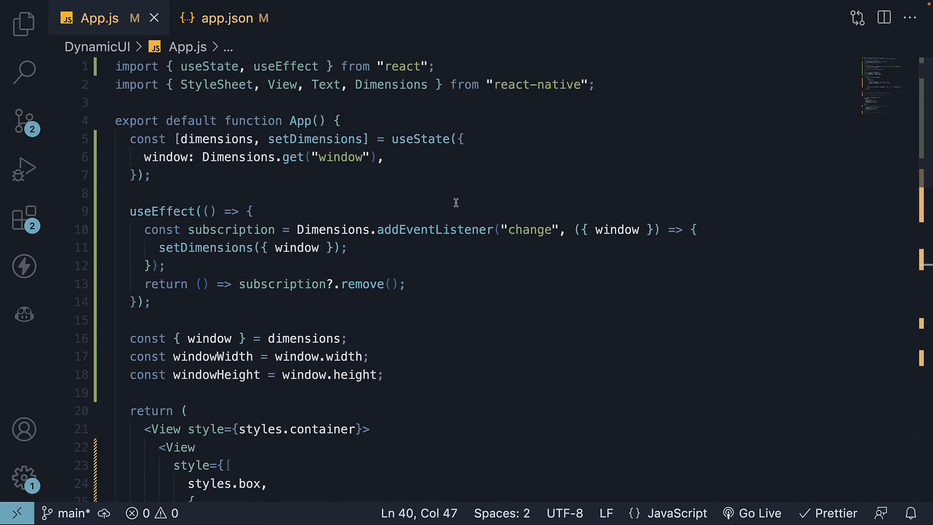
mouse_move(470, 176)
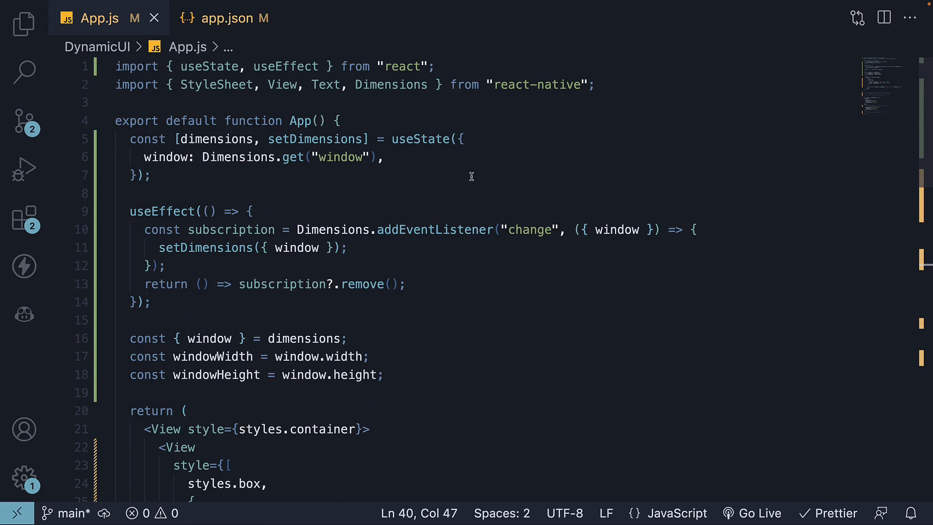